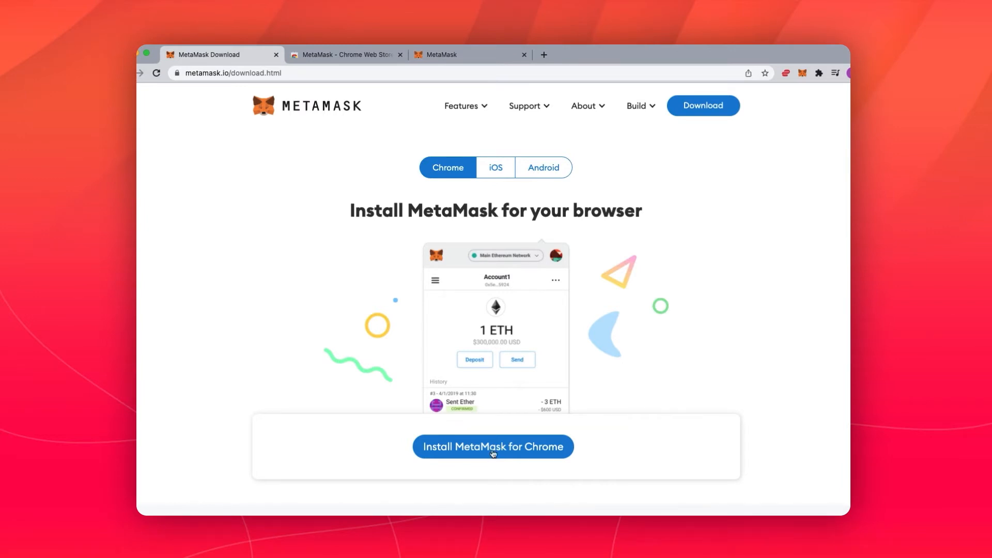
Install the MetaMask extension for Chrome from metamask.io/download
{"action": "left_click", "coordinate": [493, 446]}
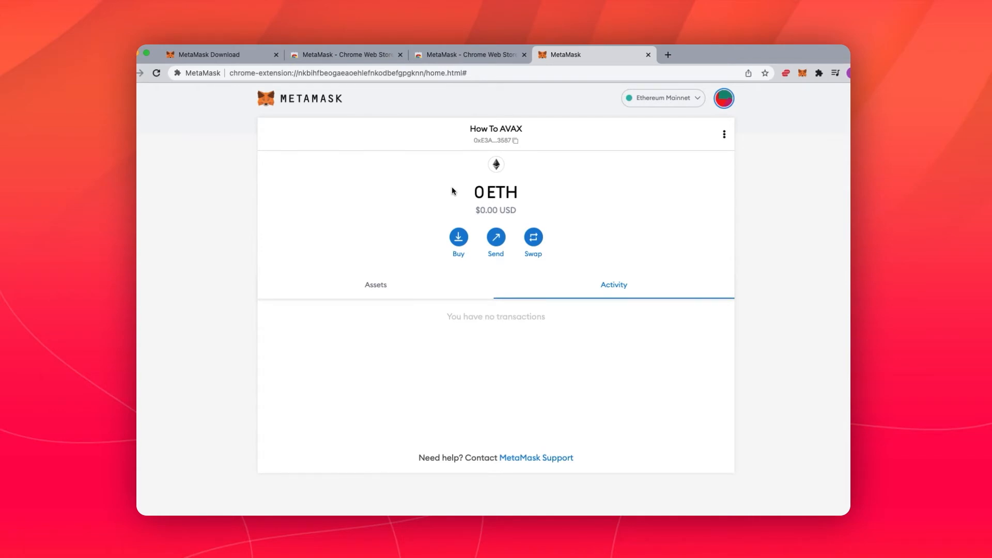
{"action": "mouse_move", "coordinate": [702, 98]}
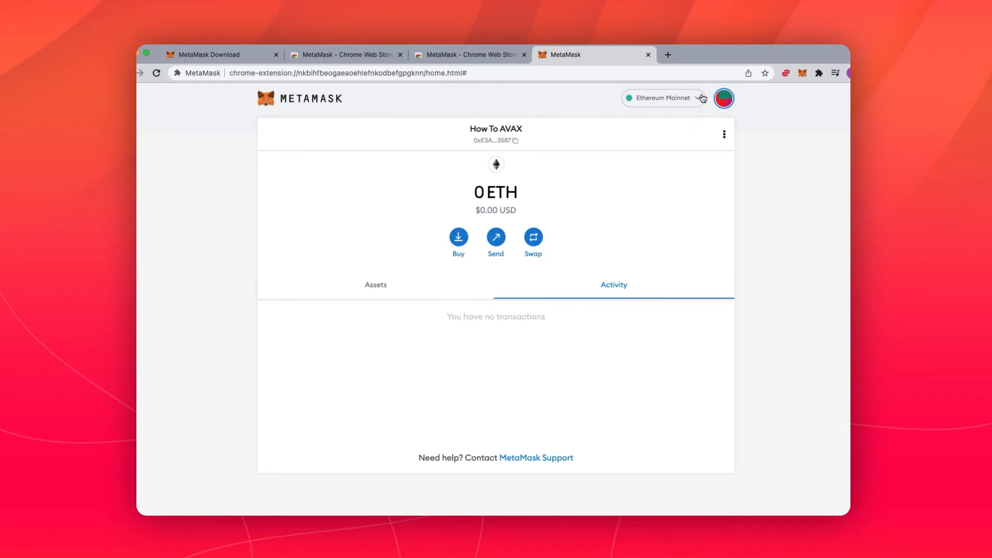
From the Ethereum Mainnet network dropdown, start adding a new custom network
{"action": "left_click", "coordinate": [662, 98]}
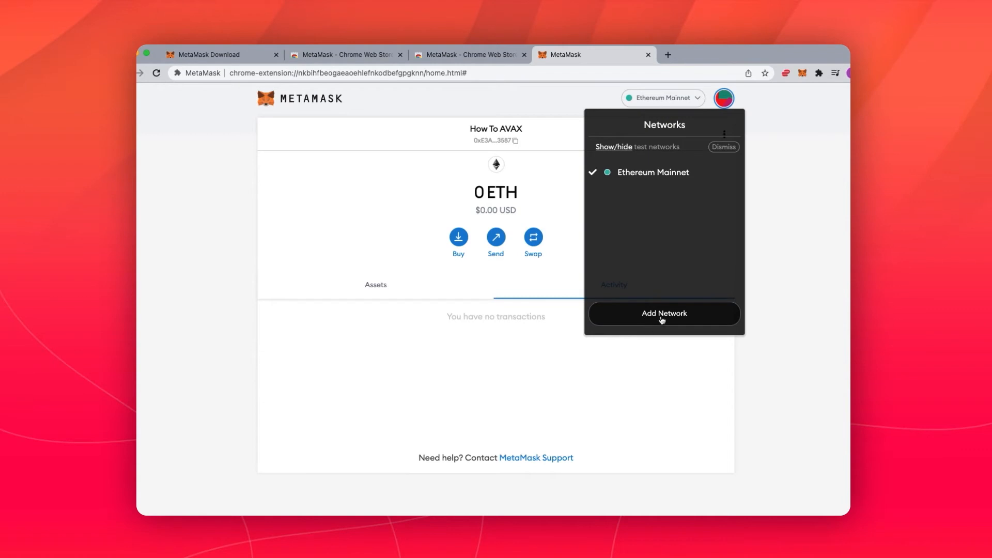
{"action": "left_click", "coordinate": [663, 313]}
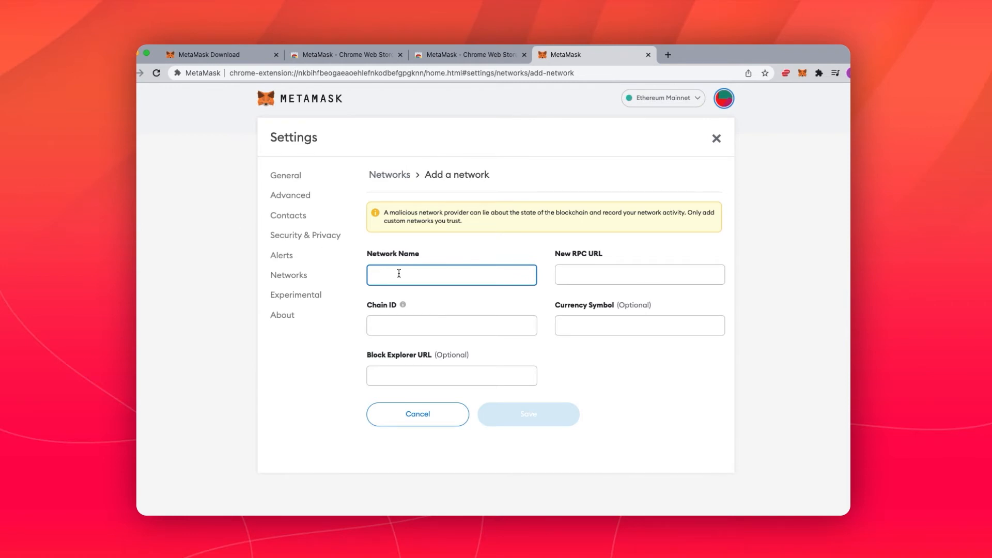
{"action": "type", "text": "Avalanche"}
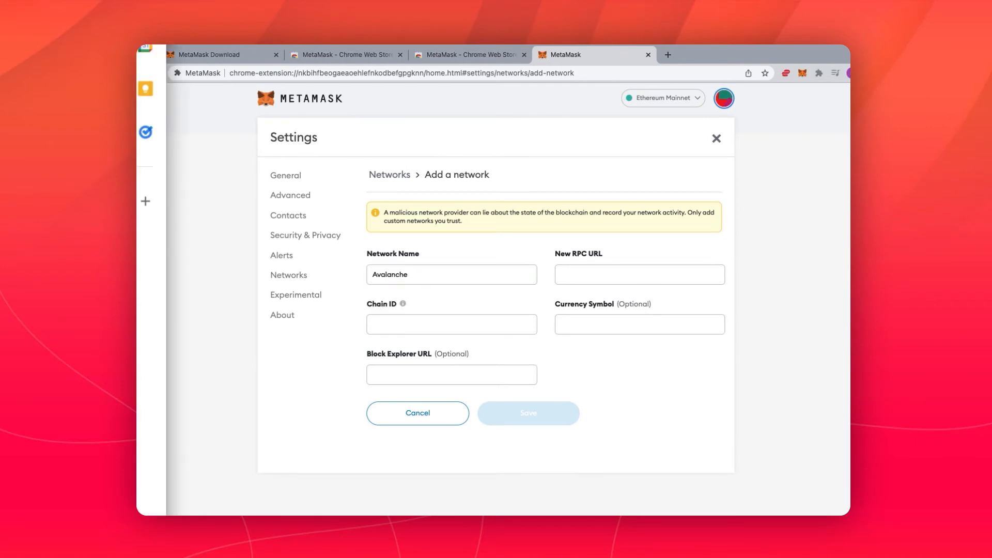
{"action": "type", "text": "https://api.avax.network/ext/bc/C/rpc"}
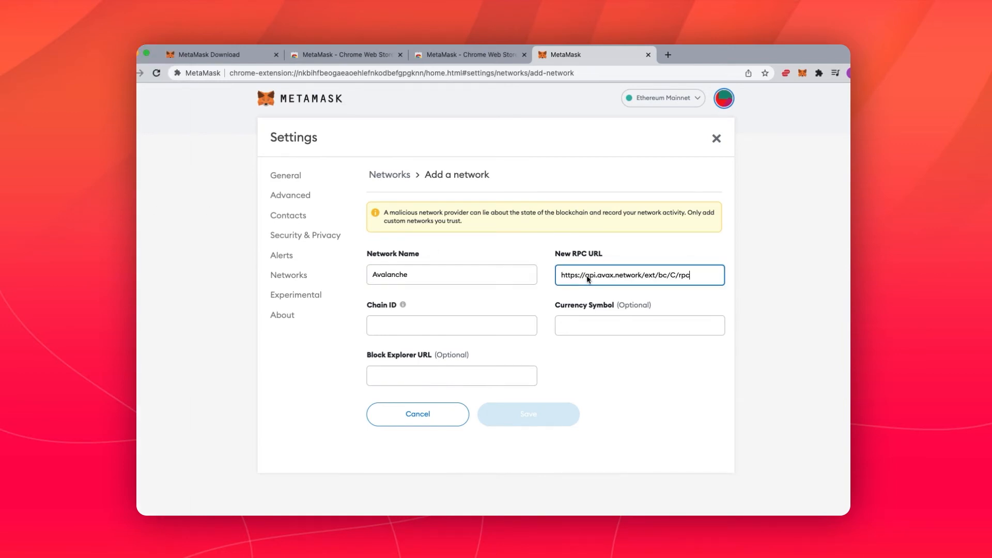
{"action": "mouse_move", "coordinate": [761, 317]}
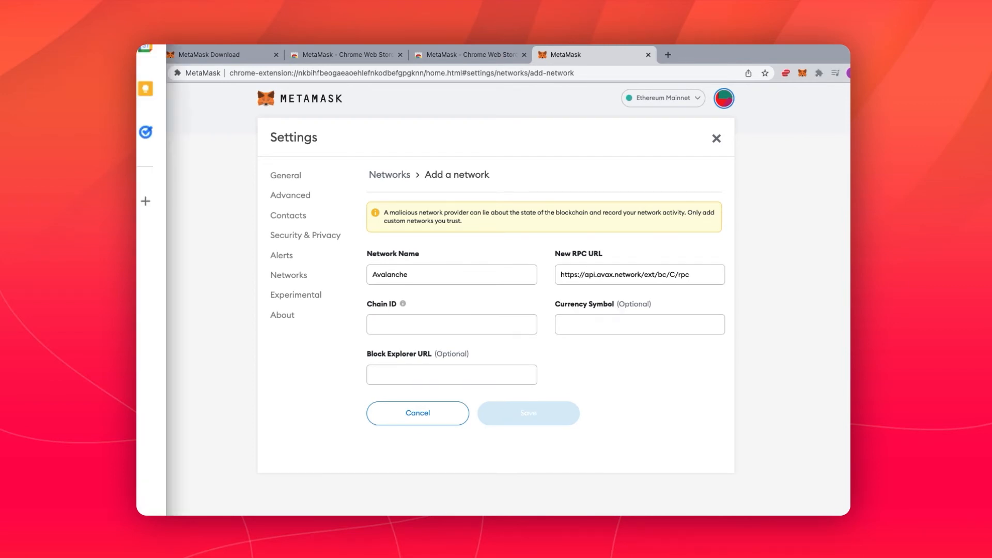
{"action": "type", "text": "43114"}
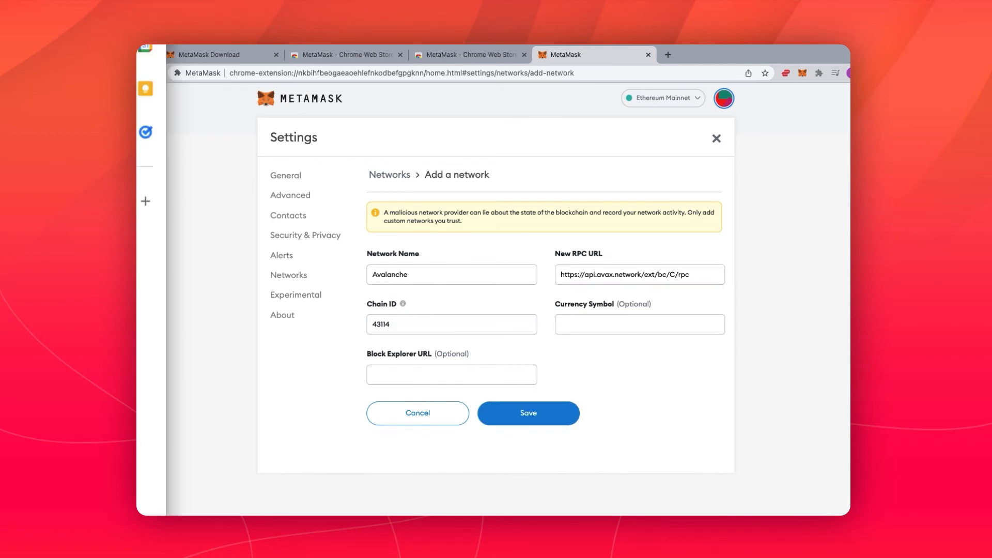
{"action": "type", "text": "AVAX"}
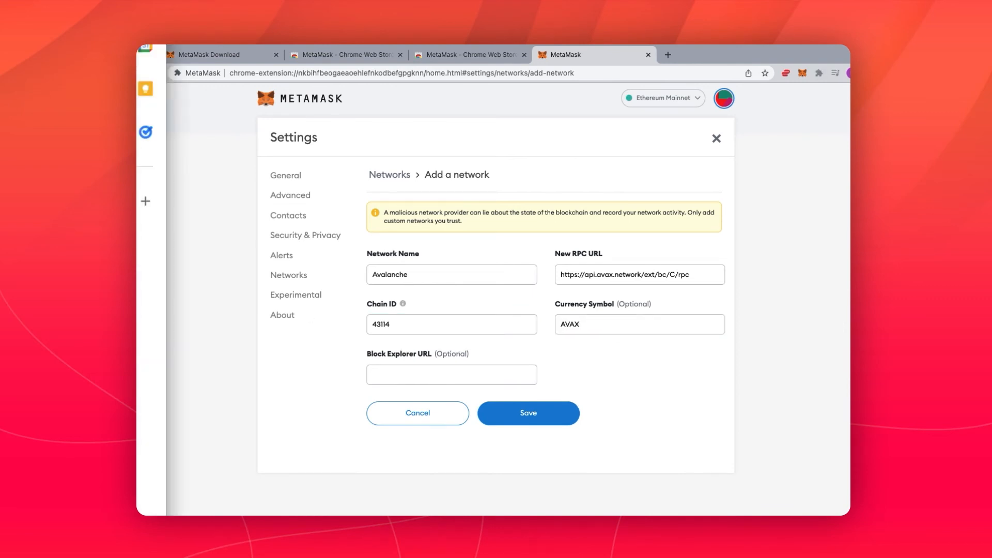
{"action": "type", "text": "https://cchain.explorer.avax.network/"}
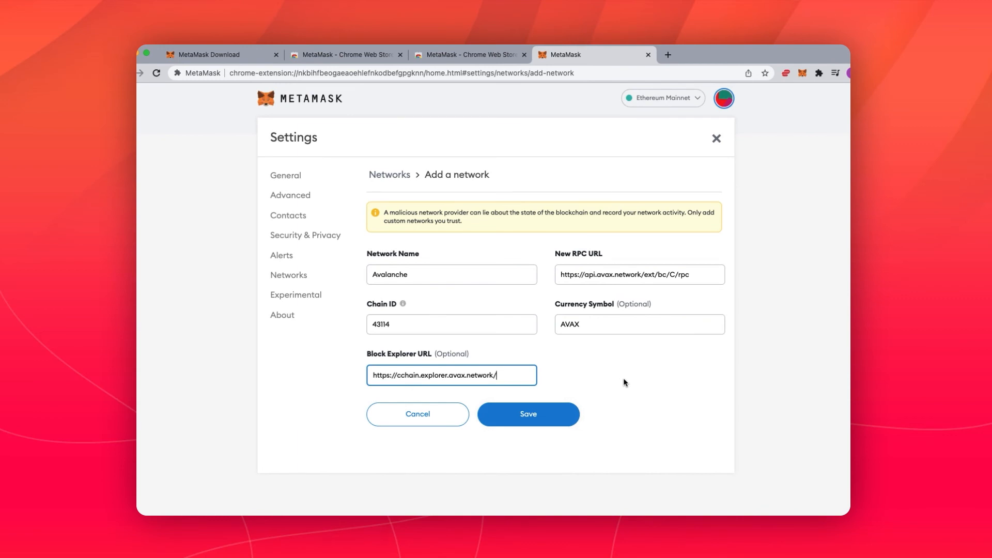
{"action": "mouse_move", "coordinate": [571, 400]}
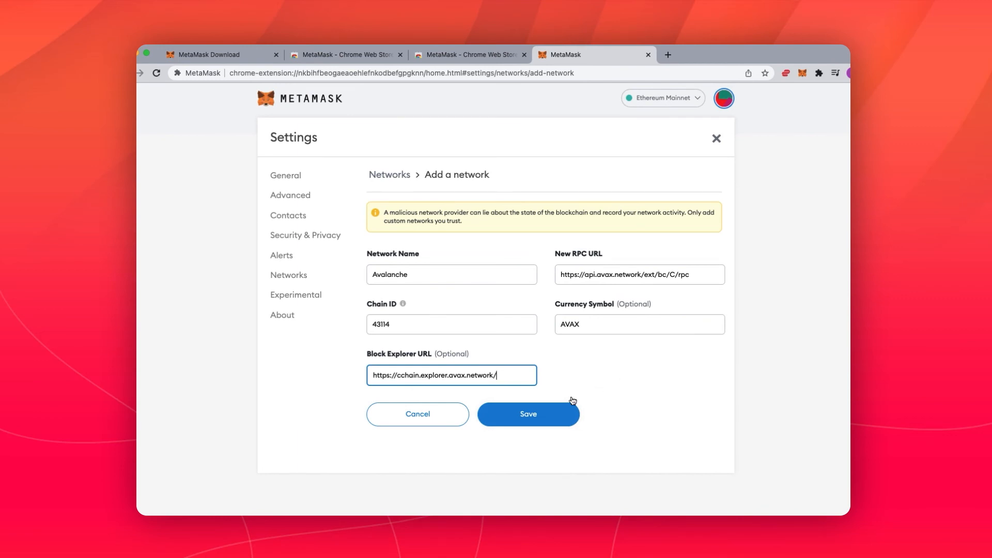
{"action": "left_click", "coordinate": [528, 414]}
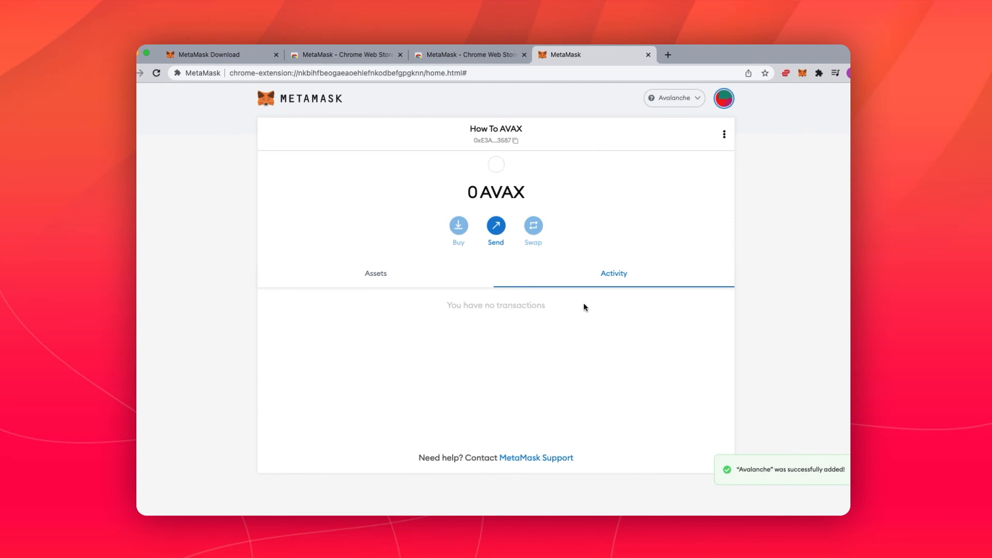
{"action": "mouse_move", "coordinate": [700, 109]}
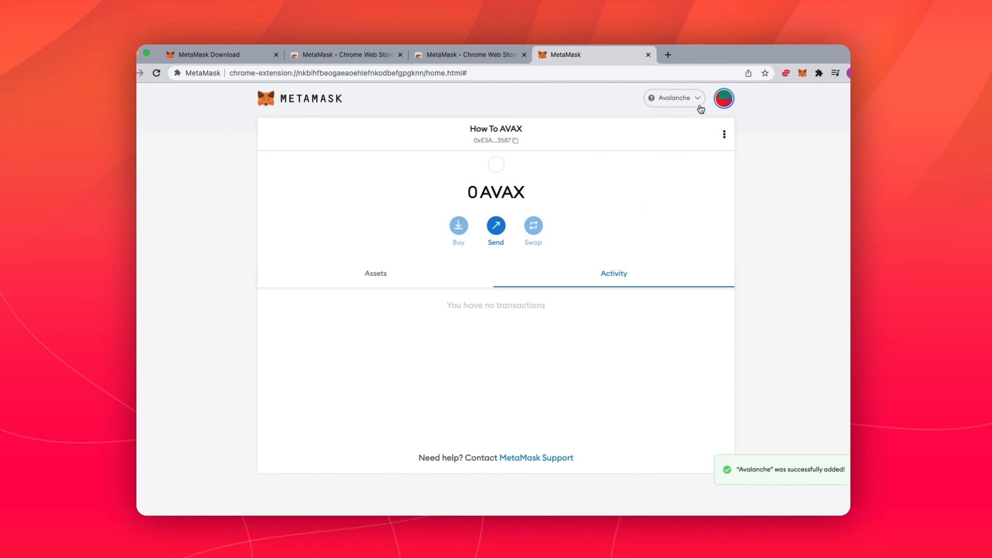